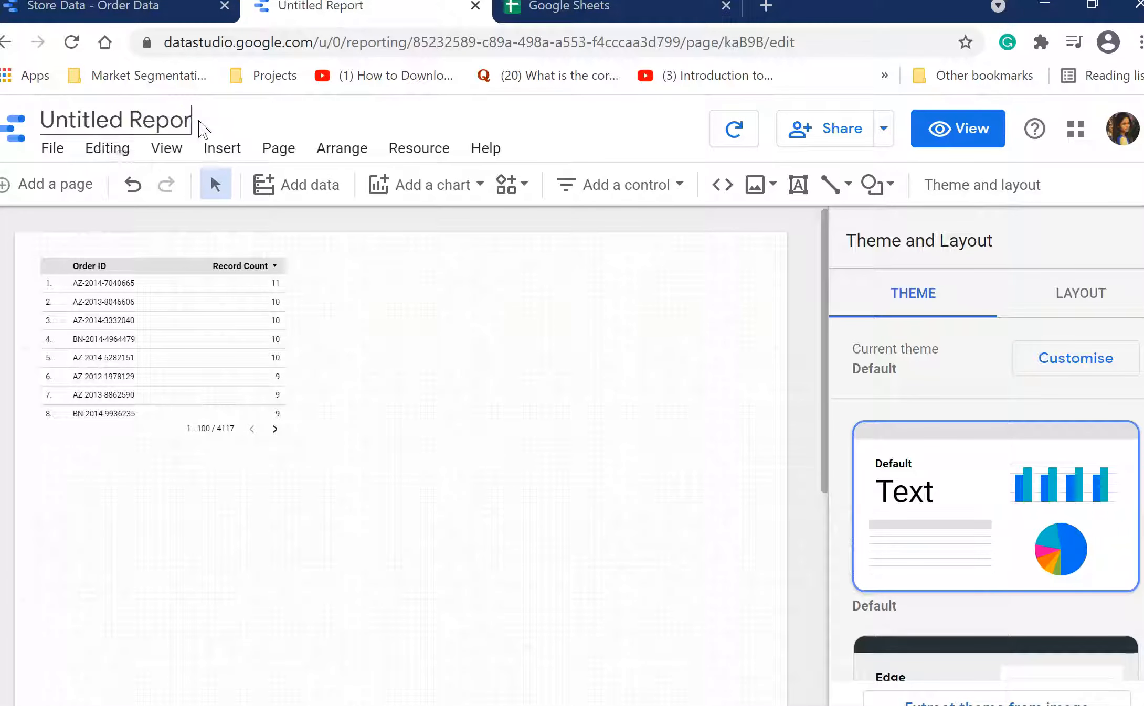
Step: Replace the 'Untitled Report' title with 'Store data'
key("Backspace")
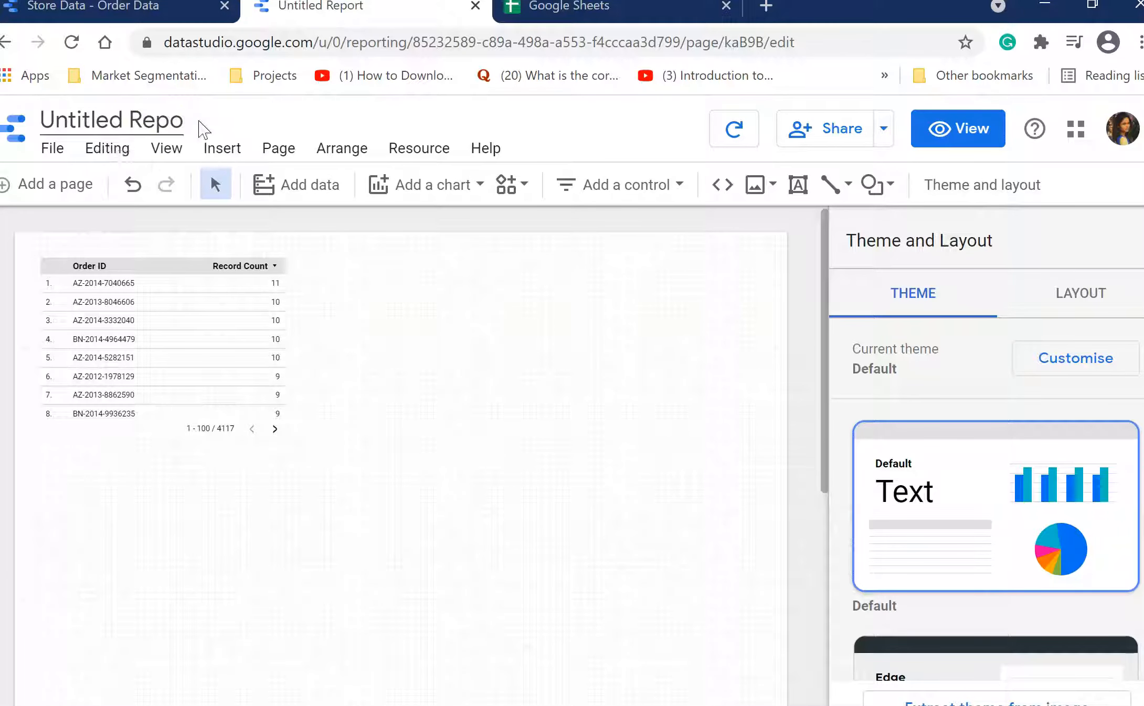
type("Store data")
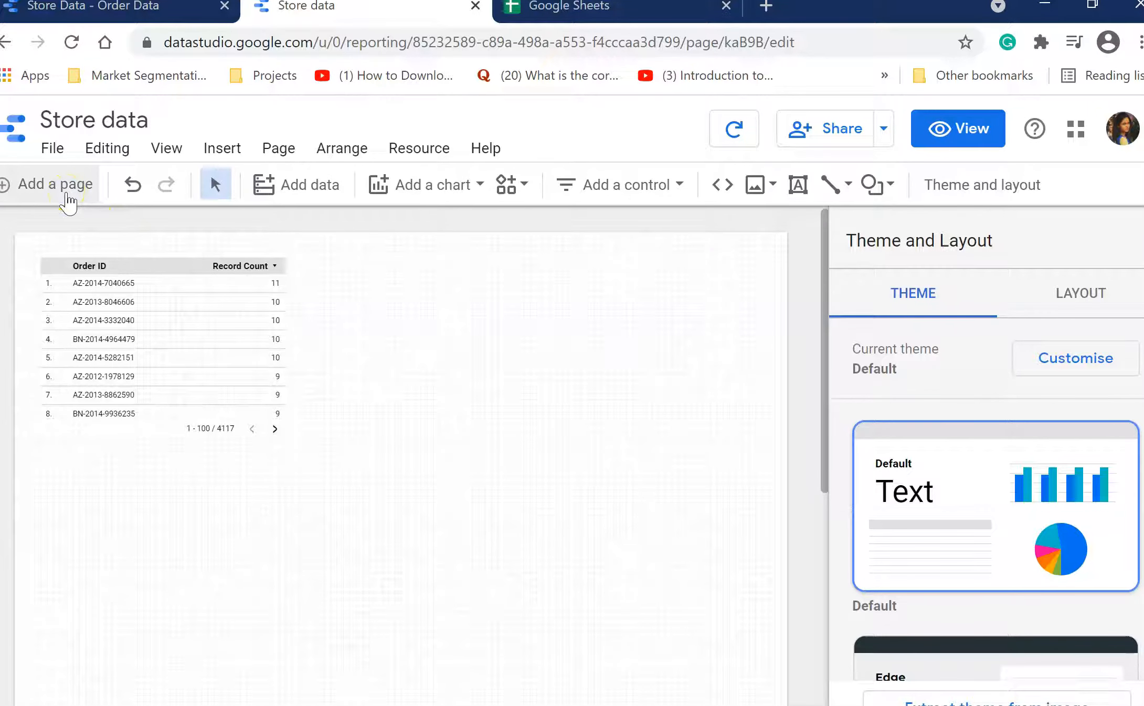
mouse_move(131, 184)
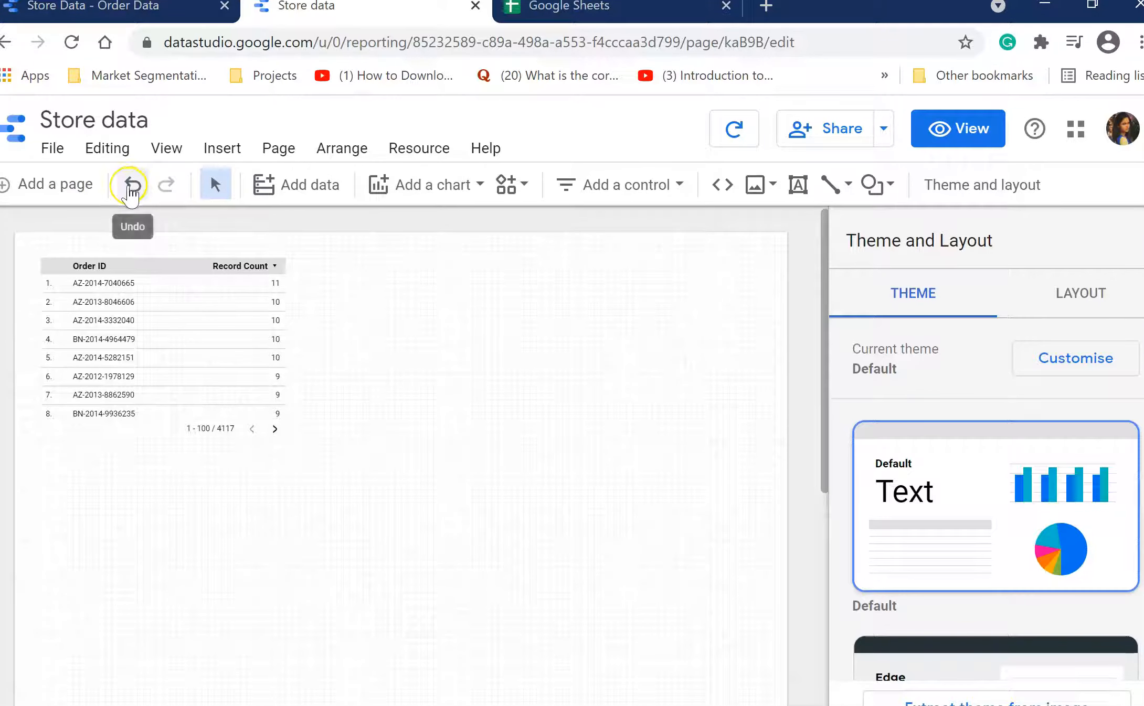
Step: Show the Add data connector list and scroll through the Google connectors
left_click(309, 184)
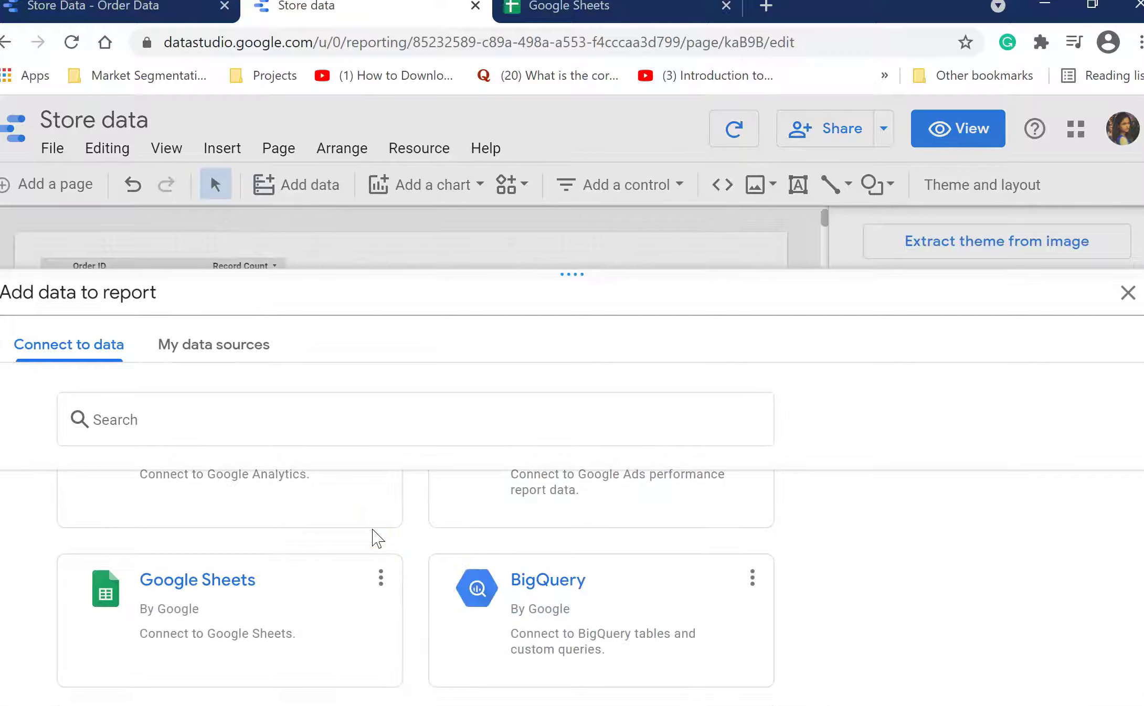
scroll("down", 3)
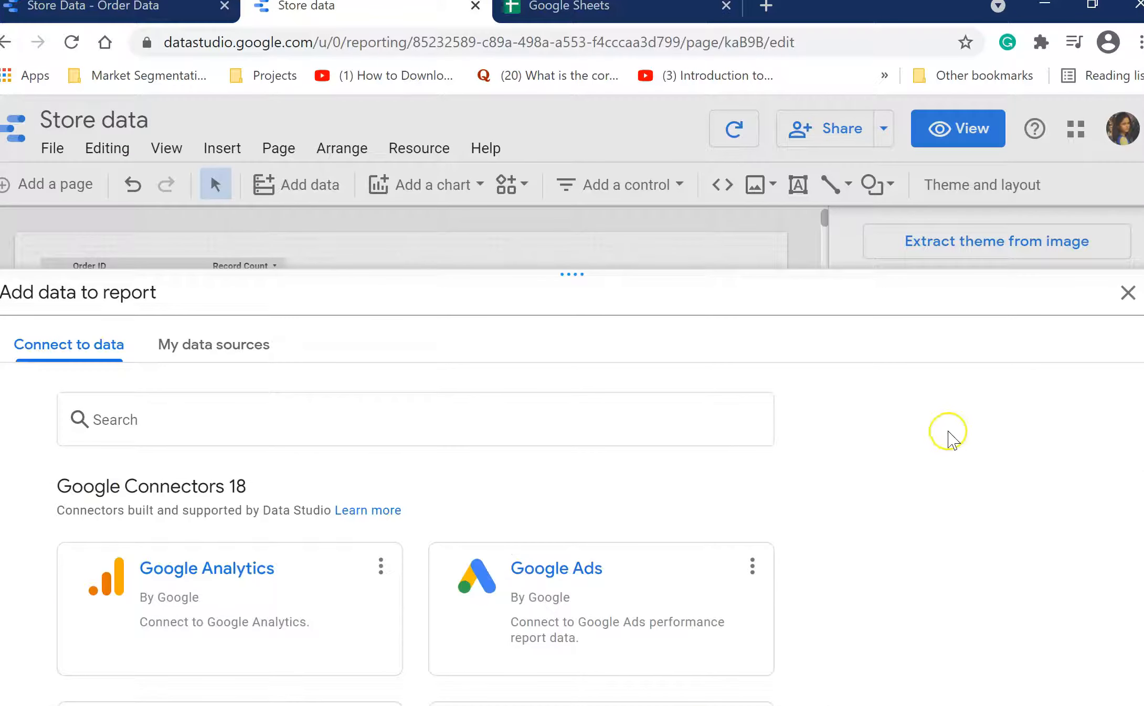
mouse_move(1010, 400)
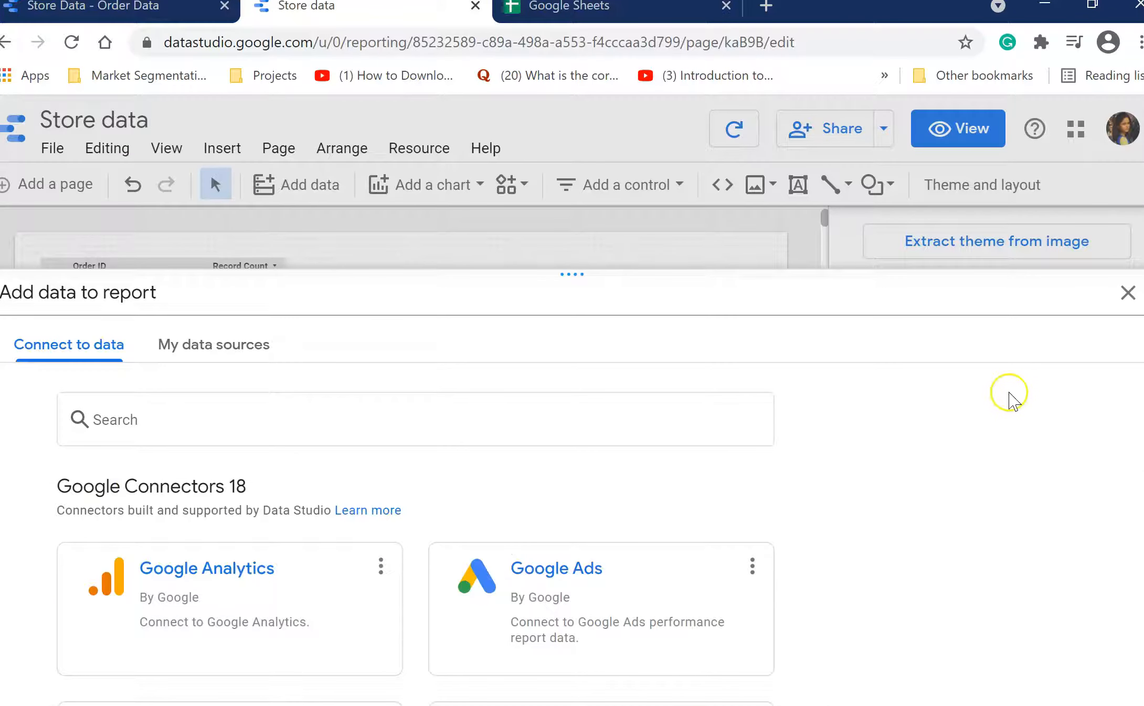
Step: Bring up the chart-type menu to add a Customer Name–Discount table
left_click(427, 185)
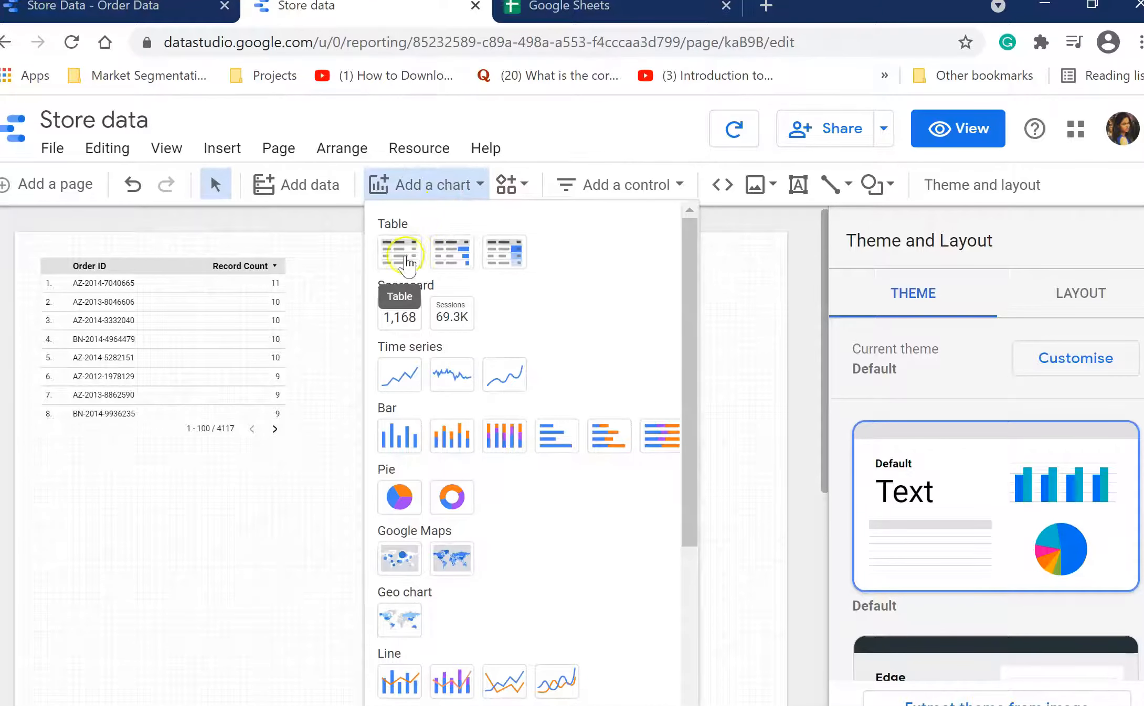
mouse_move(451, 489)
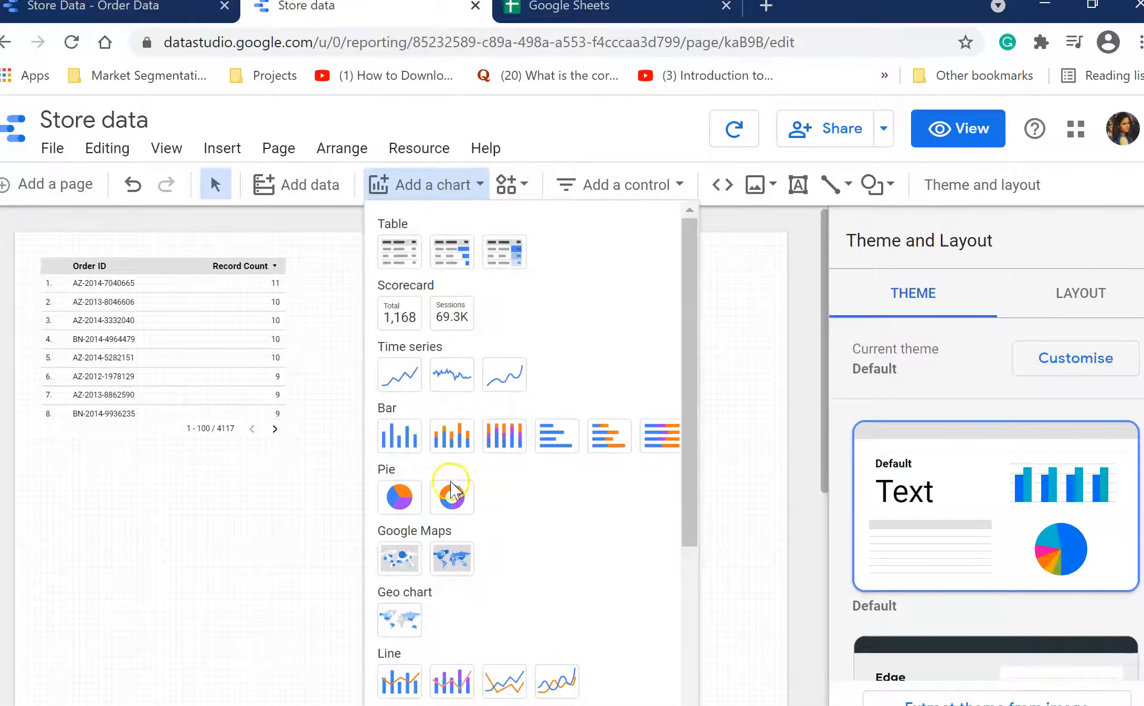
mouse_move(399, 500)
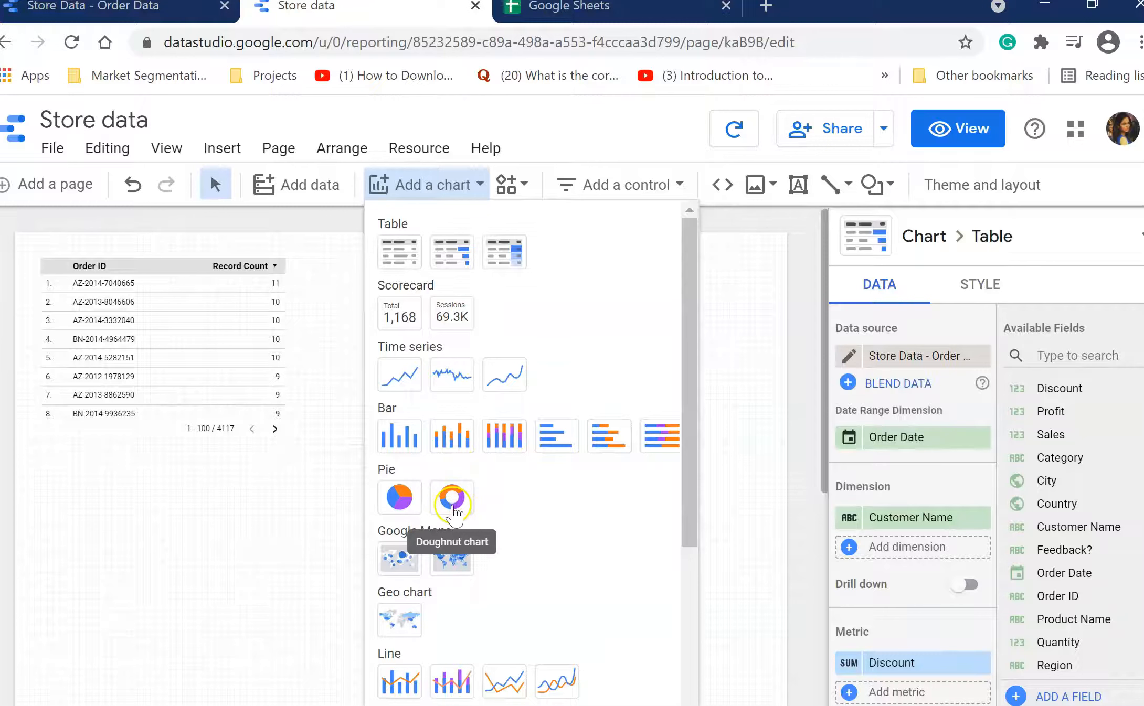
Step: Place a doughnut chart of Record Count by Customer Name below the tables
left_click(451, 497)
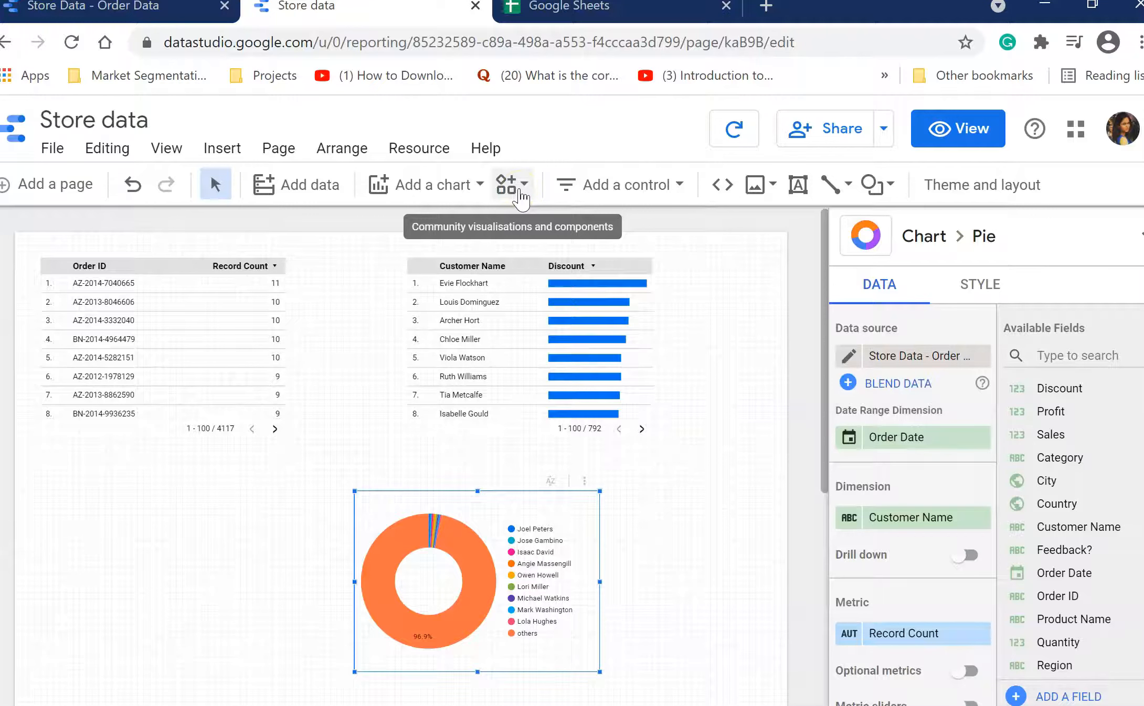
mouse_move(429, 194)
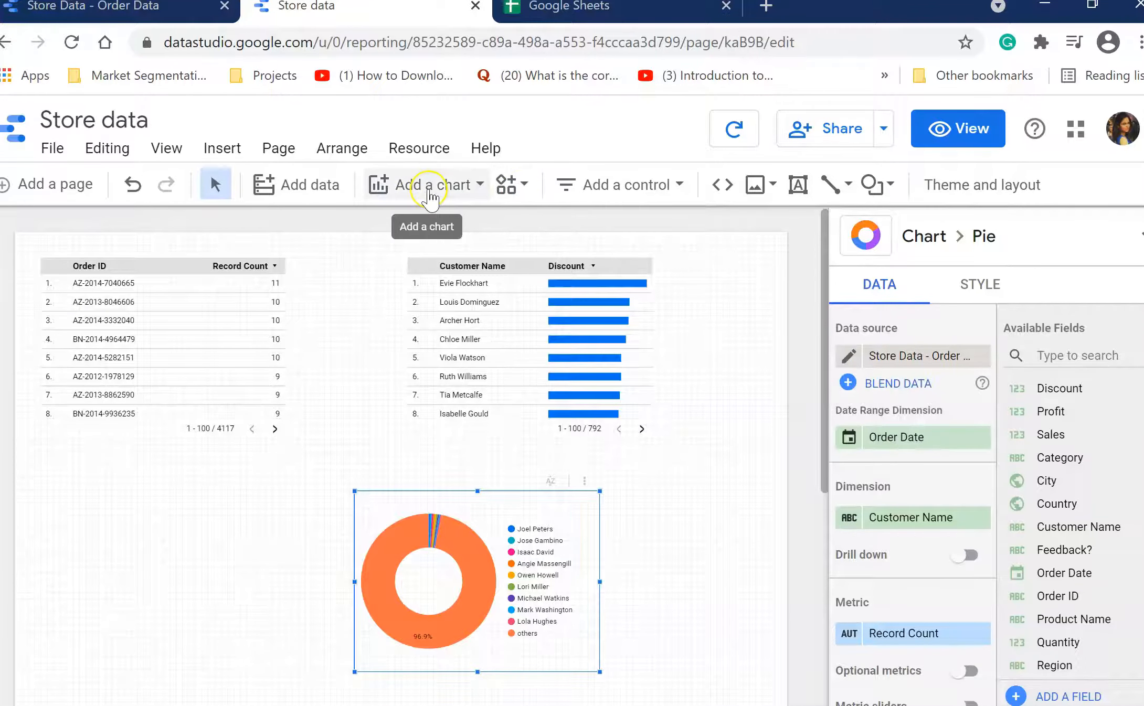
mouse_move(506, 187)
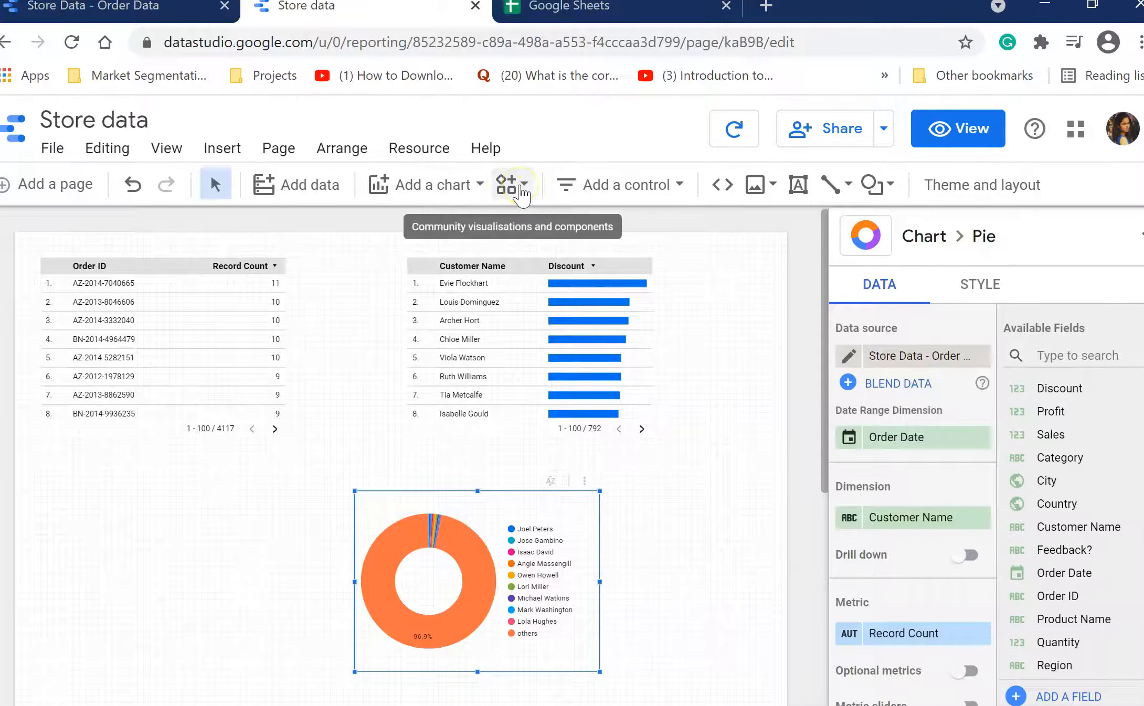
mouse_move(653, 191)
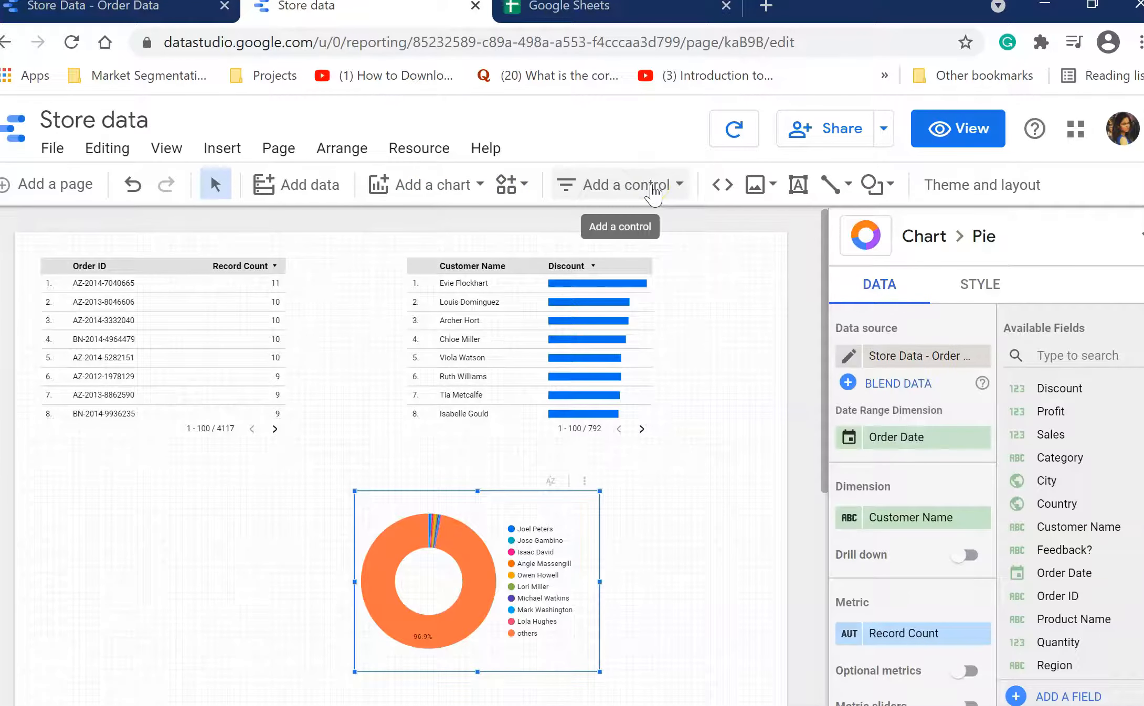
mouse_move(776, 185)
type("Store data dashboard")
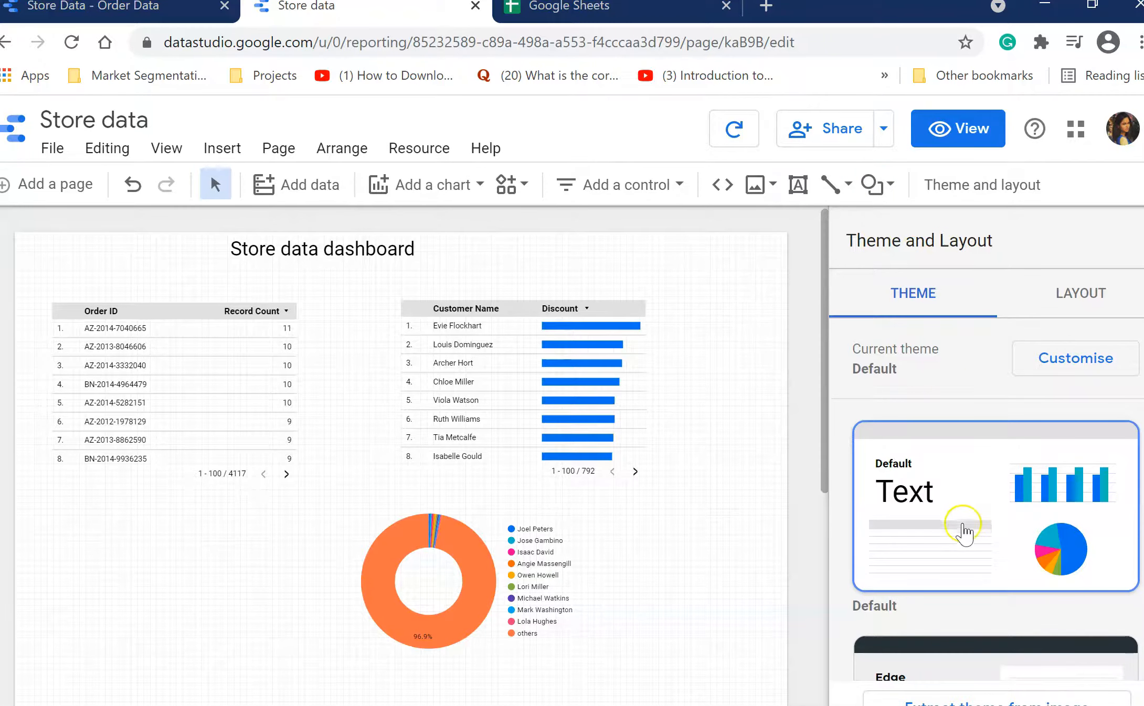
scroll("down", 3)
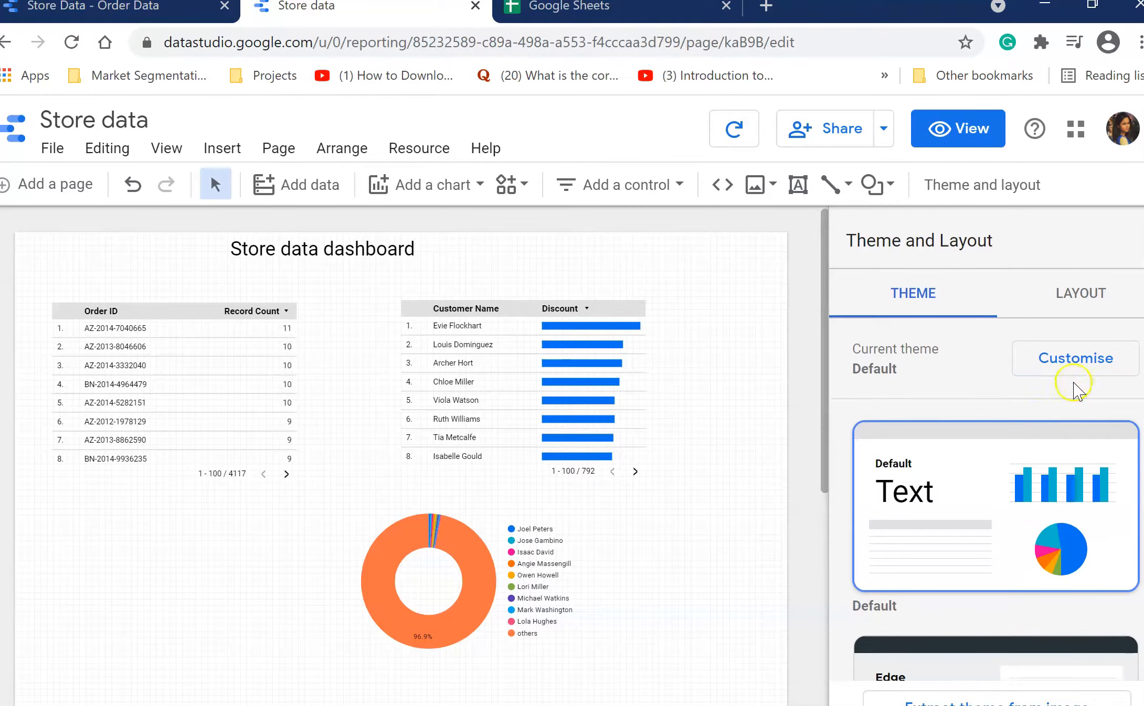
scroll("down", 3)
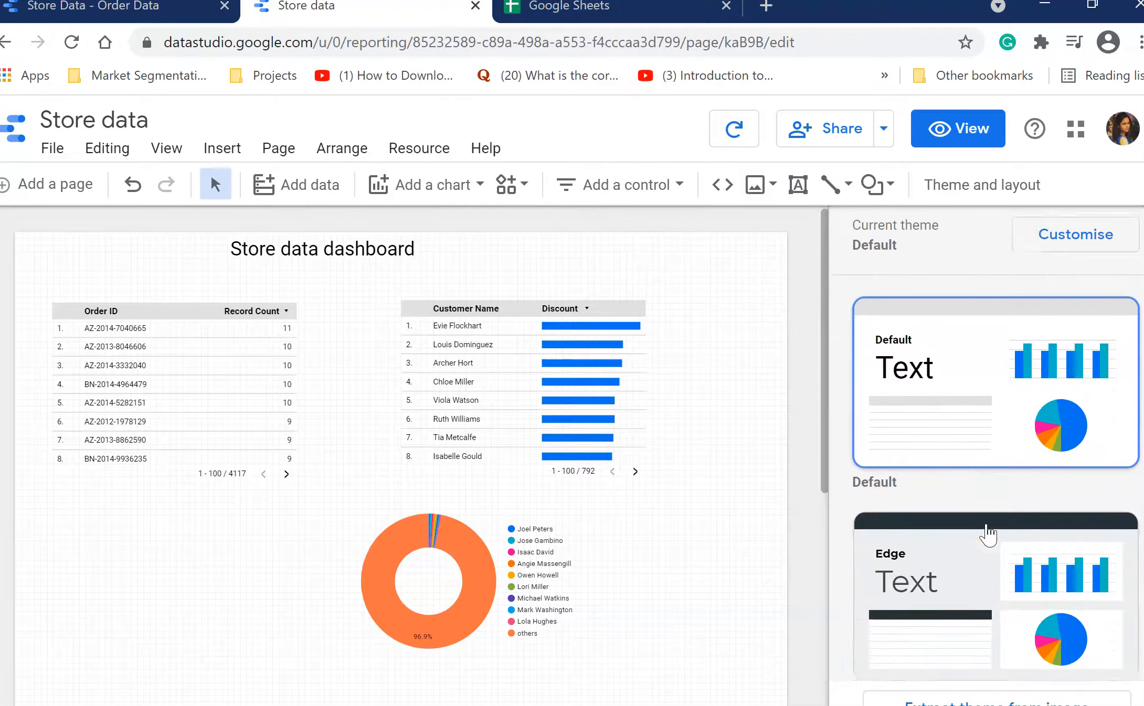
scroll("down", 3)
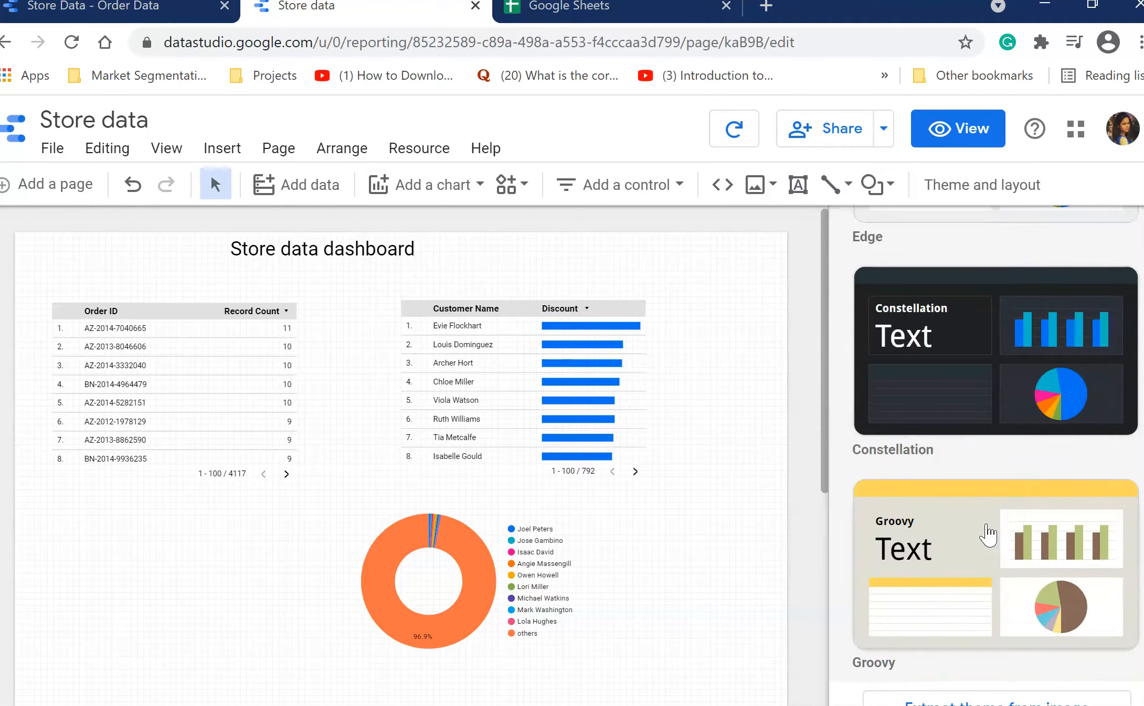
scroll("down", 3)
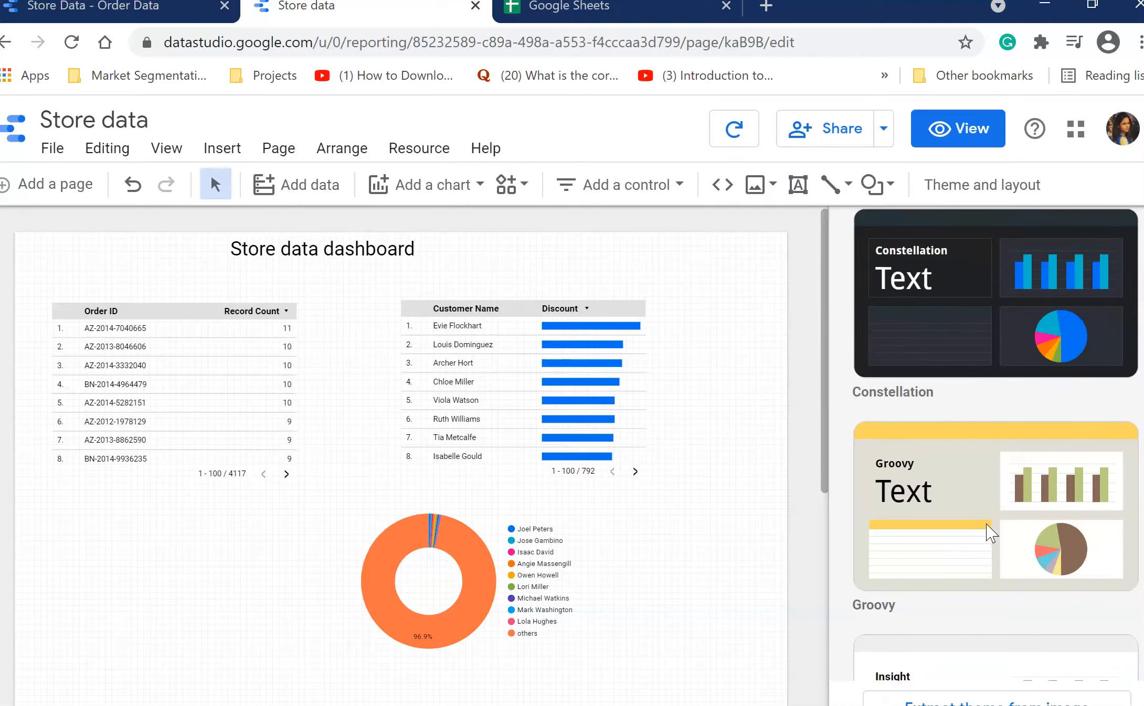
scroll("down", 3)
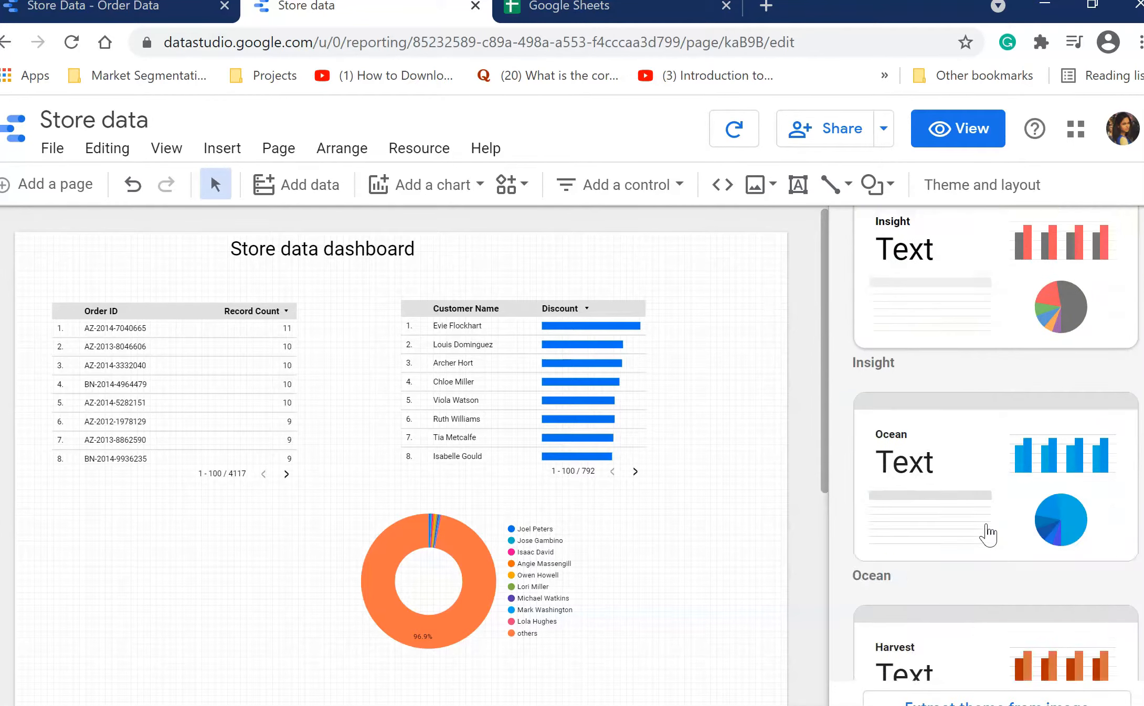